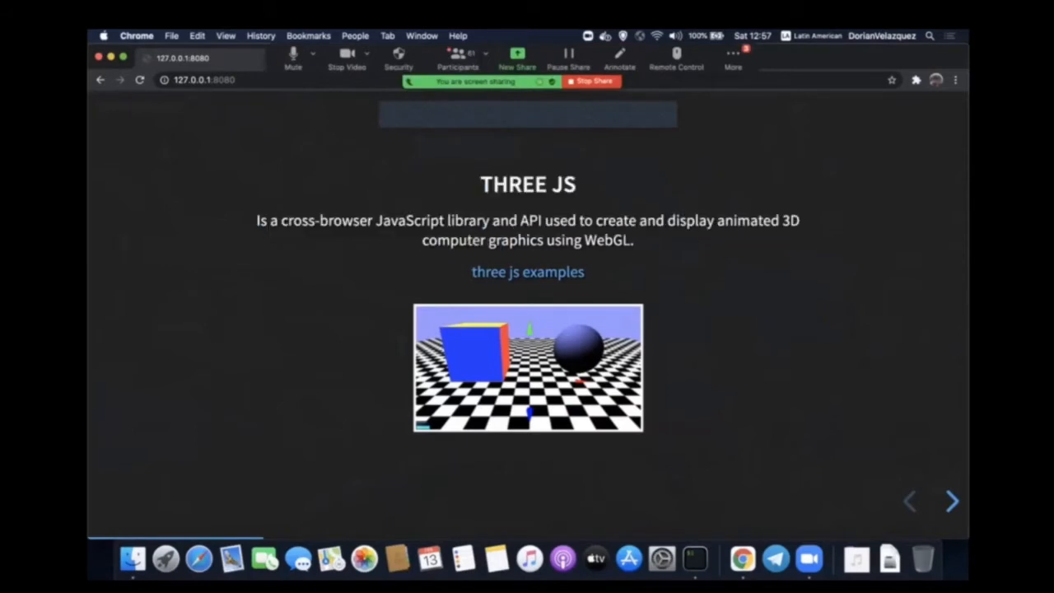
Browse the three.js examples in a new tab, then return to the deck and reach the First Experiments slide.
left_click(527, 272)
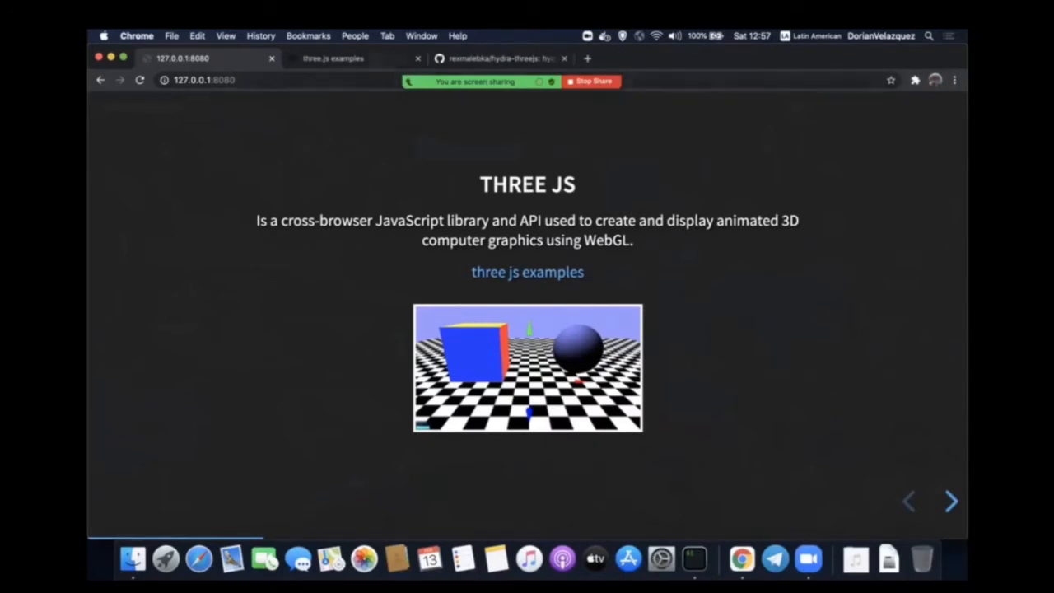
left_click(333, 58)
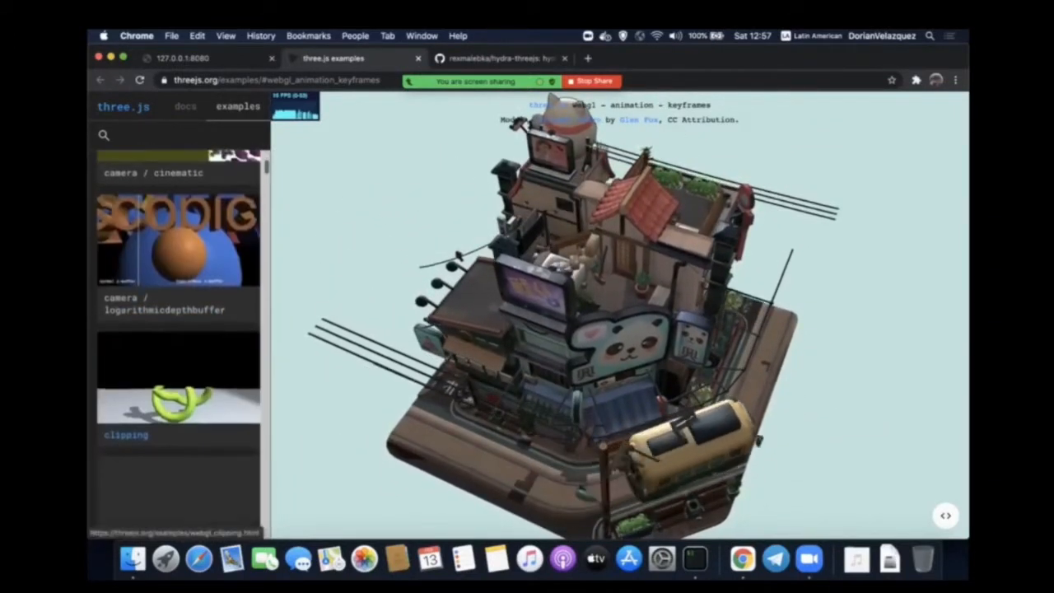
left_click(181, 58)
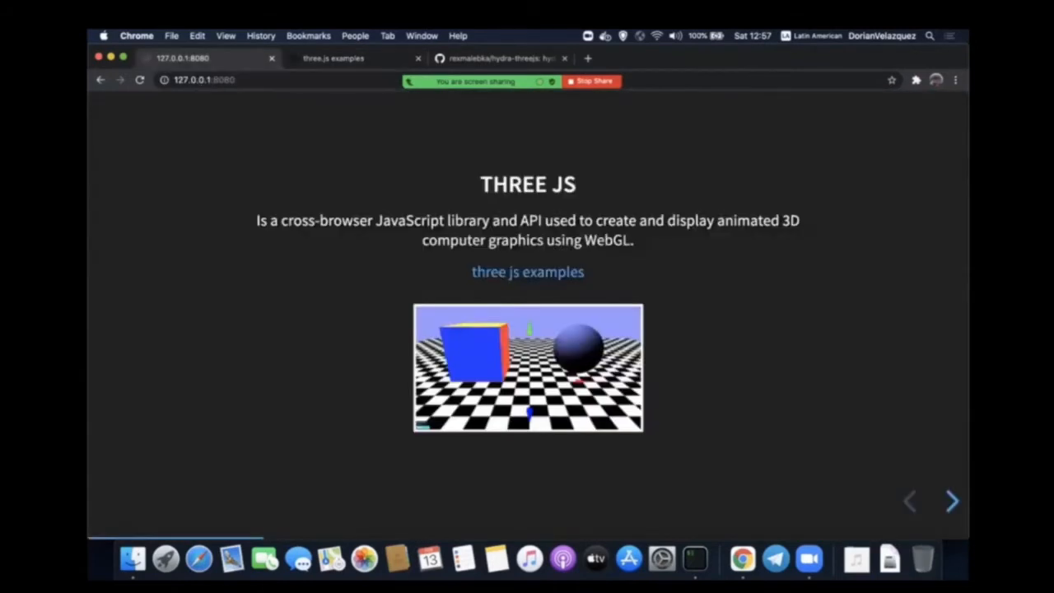
left_click(952, 501)
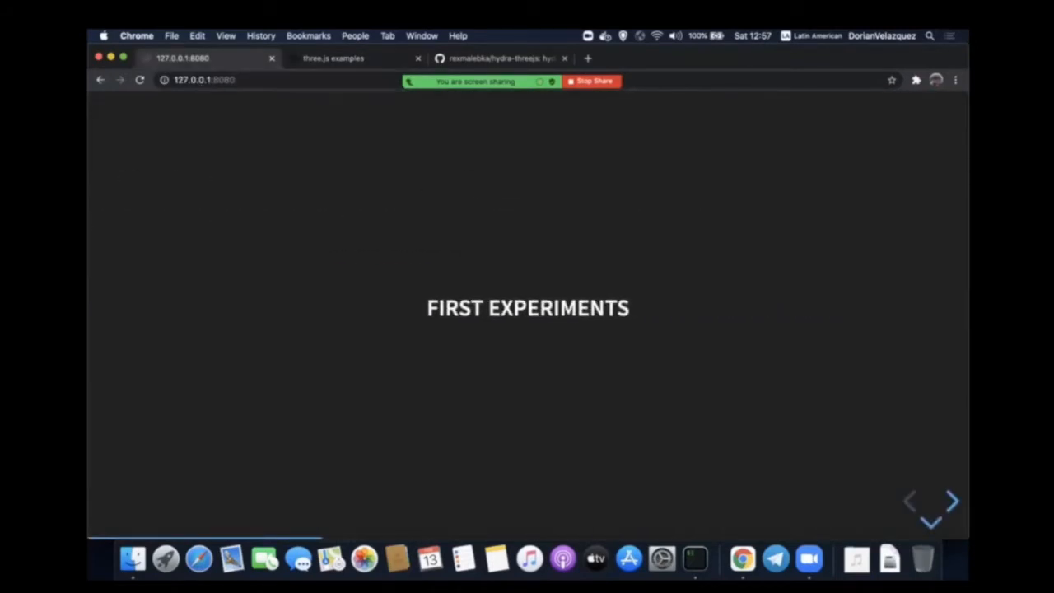
Advance past the video-streaming slide and play the deformed visuals demo clip.
left_click(952, 501)
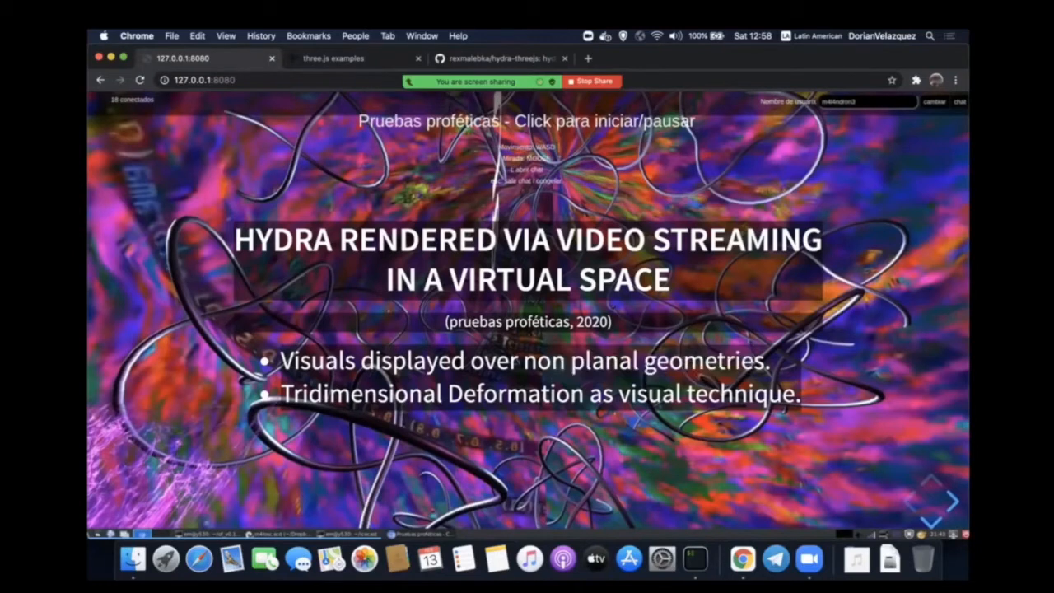
double_click(507, 321)
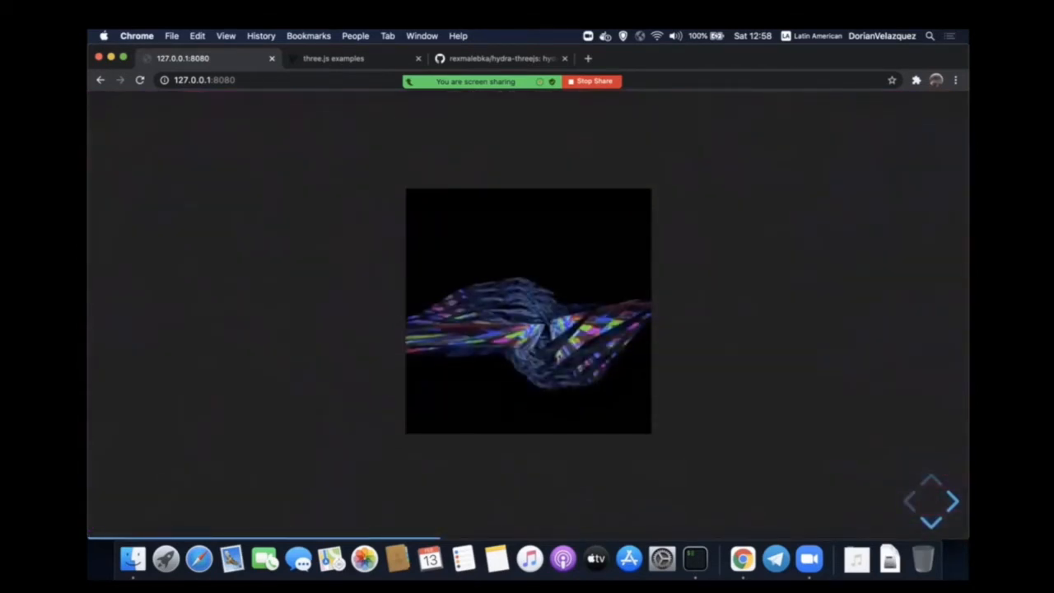
mouse_move(528, 313)
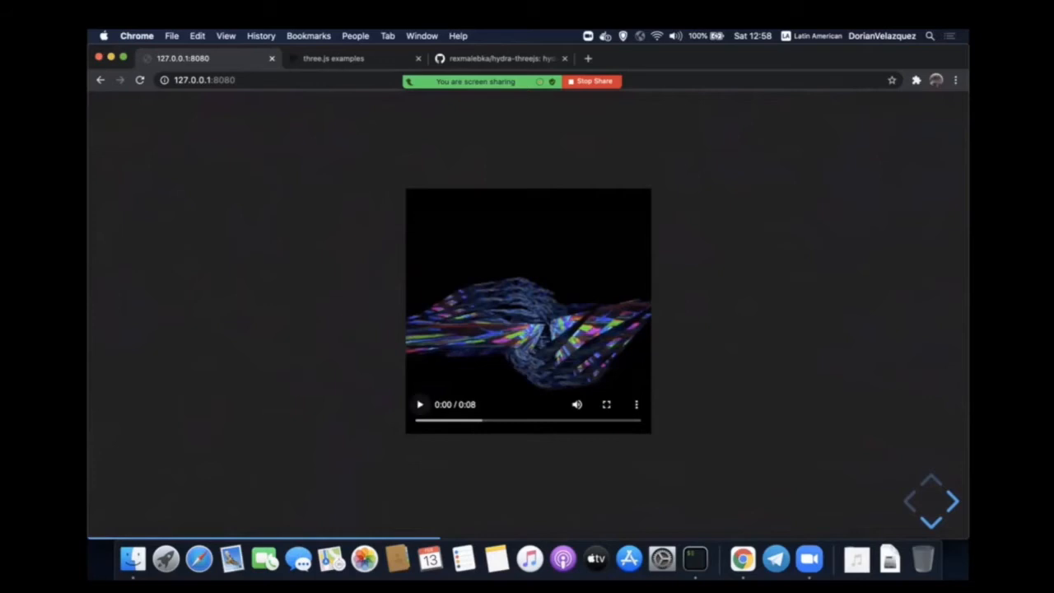
left_click(419, 406)
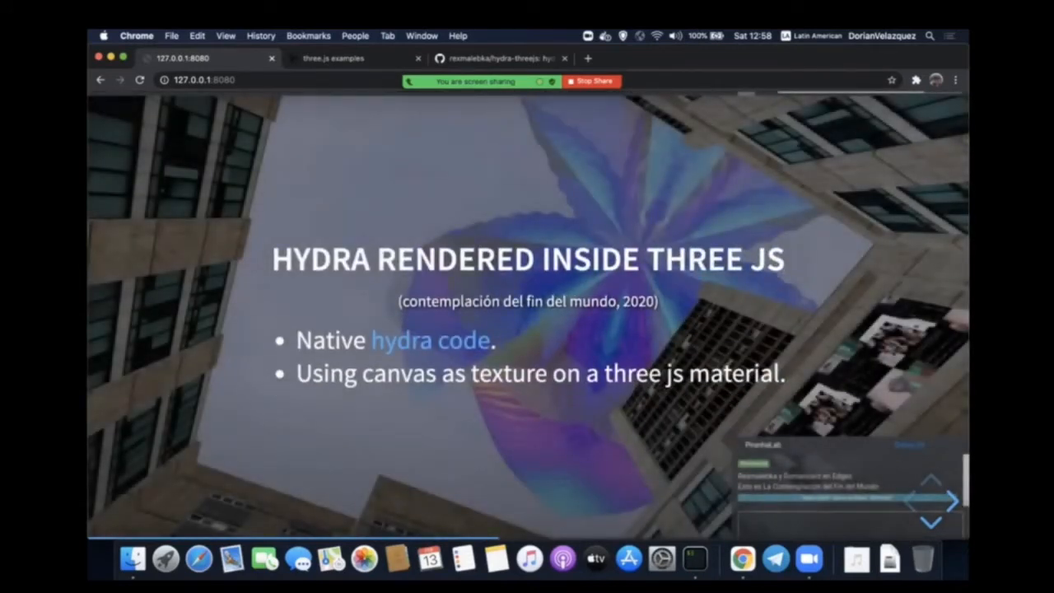
Move to the code slide creating a canvas, Hydra instance and three.js CanvasTexture.
left_click_drag(415, 259, 623, 258)
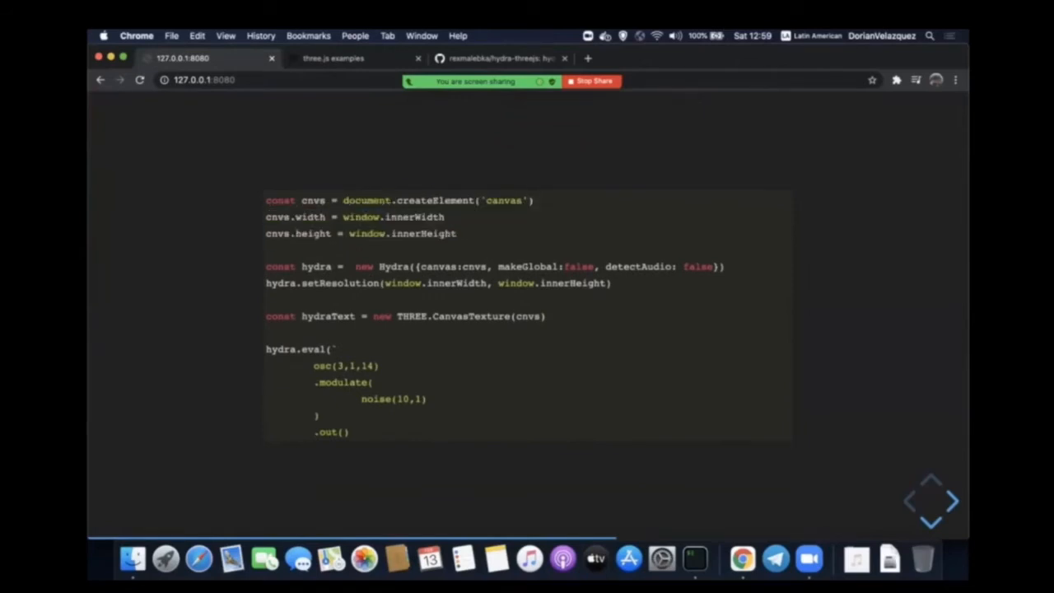
Scroll through the code and highlight the sphere geometry and material lines.
double_click(448, 283)
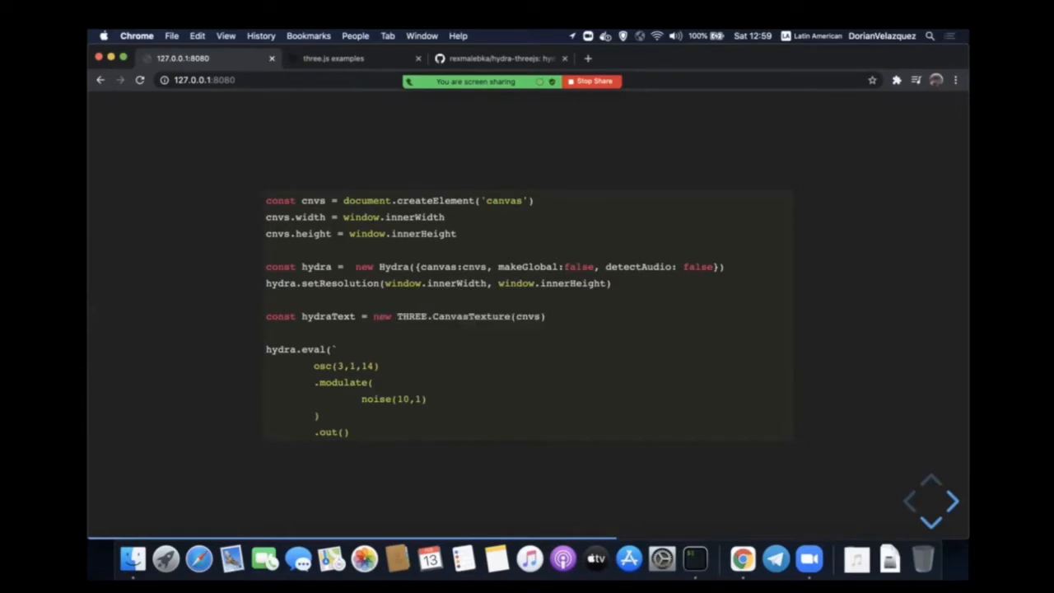
scroll("down", 3)
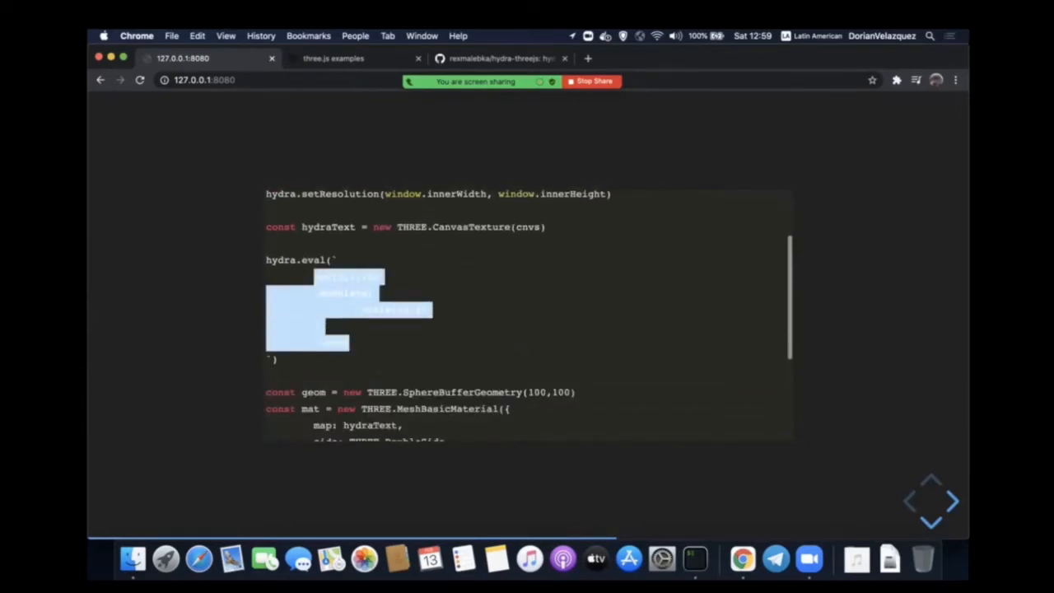
scroll("down", 3)
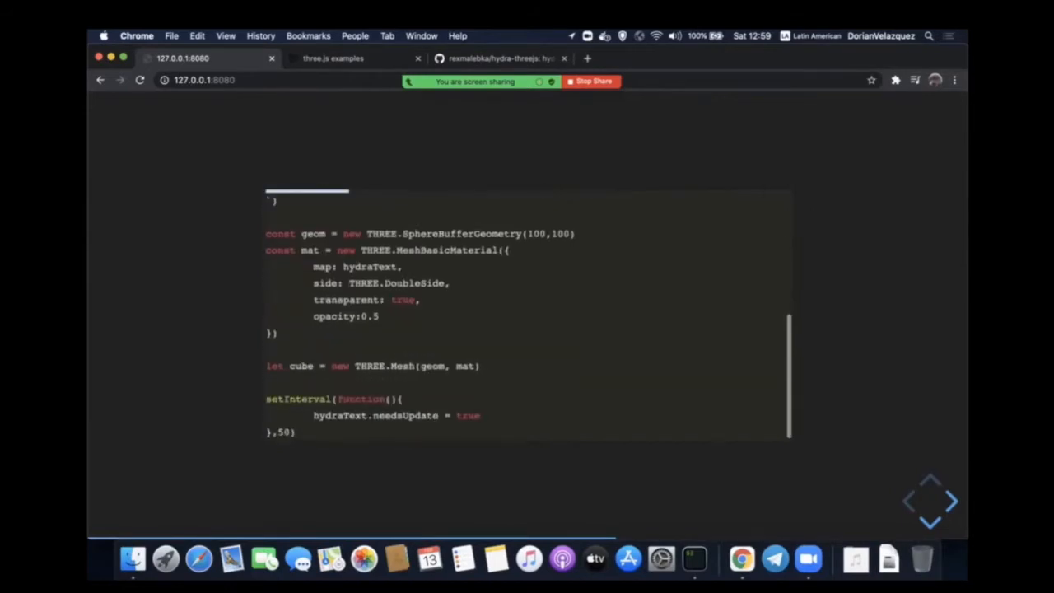
double_click(410, 366)
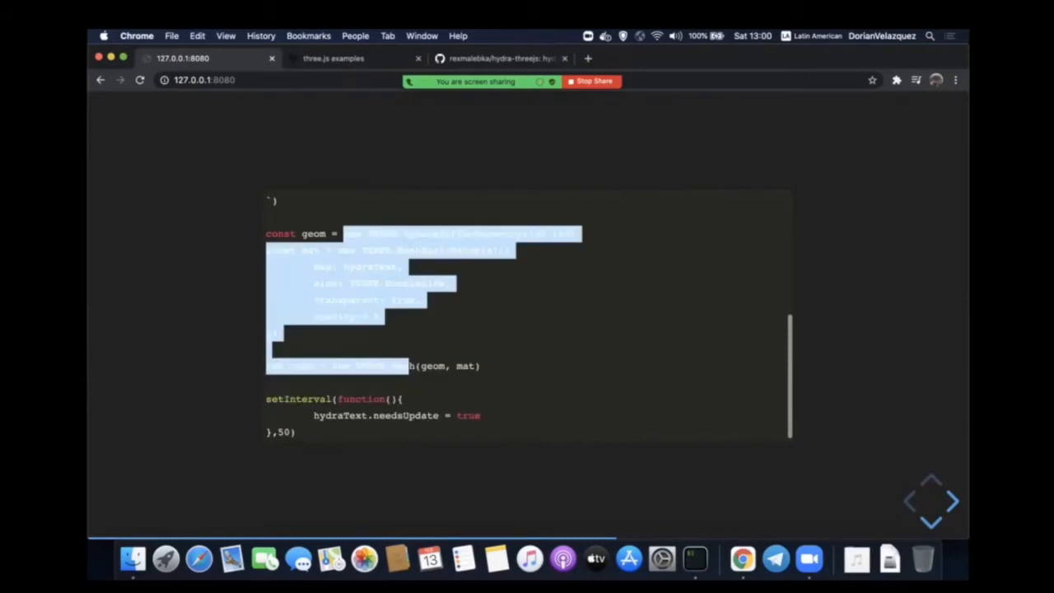
Finish scrolling the sphere-mesh code and advance to the Hydra + Threejs video slide.
scroll("down", 3)
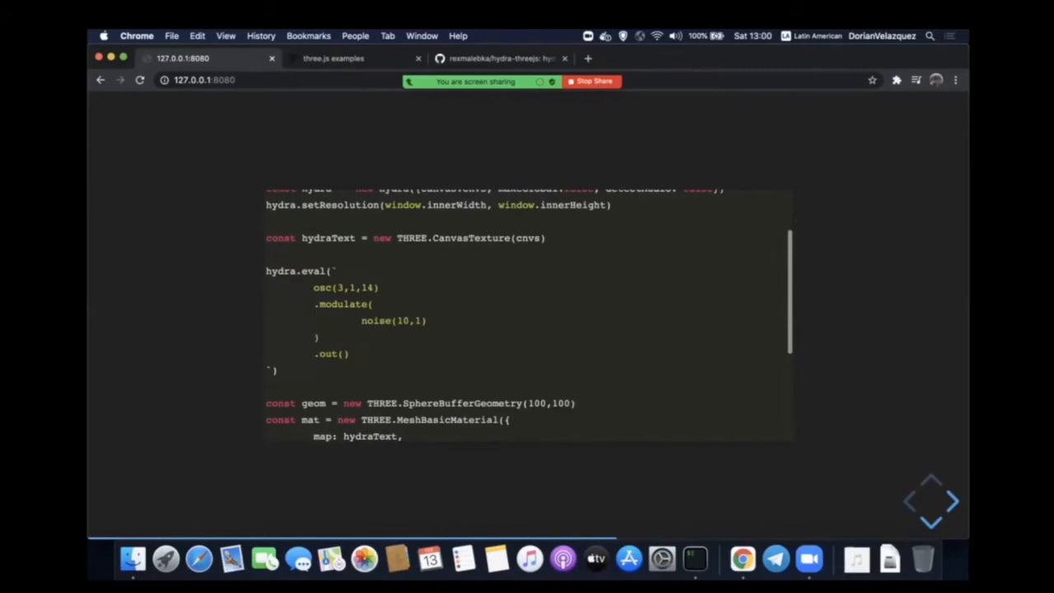
scroll("down", 3)
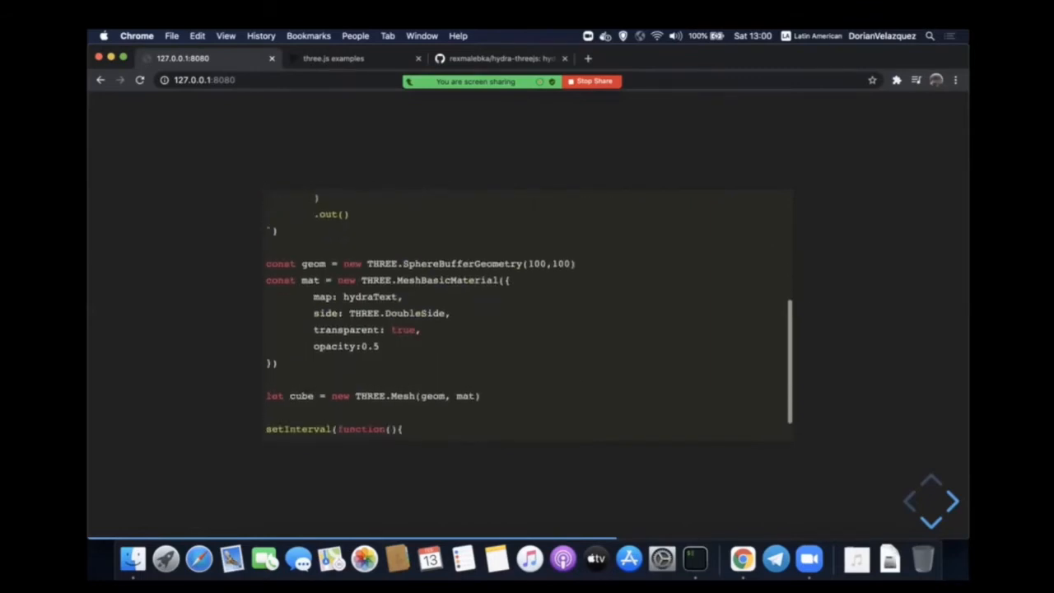
double_click(373, 297)
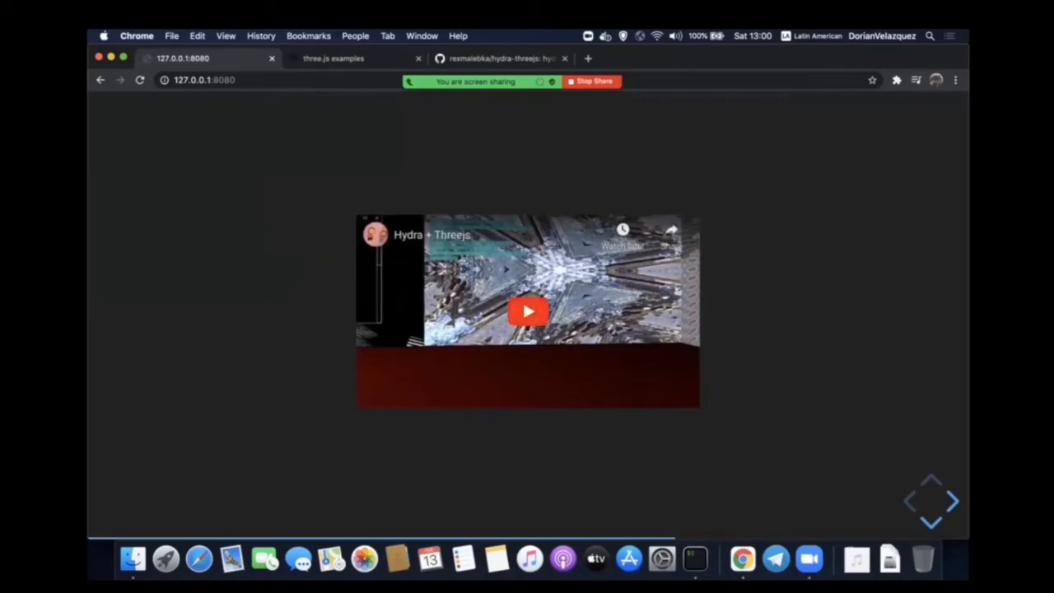
Play the Hydra + Threejs demo video and bring up the hydra-threejs GitHub repository.
left_click(527, 312)
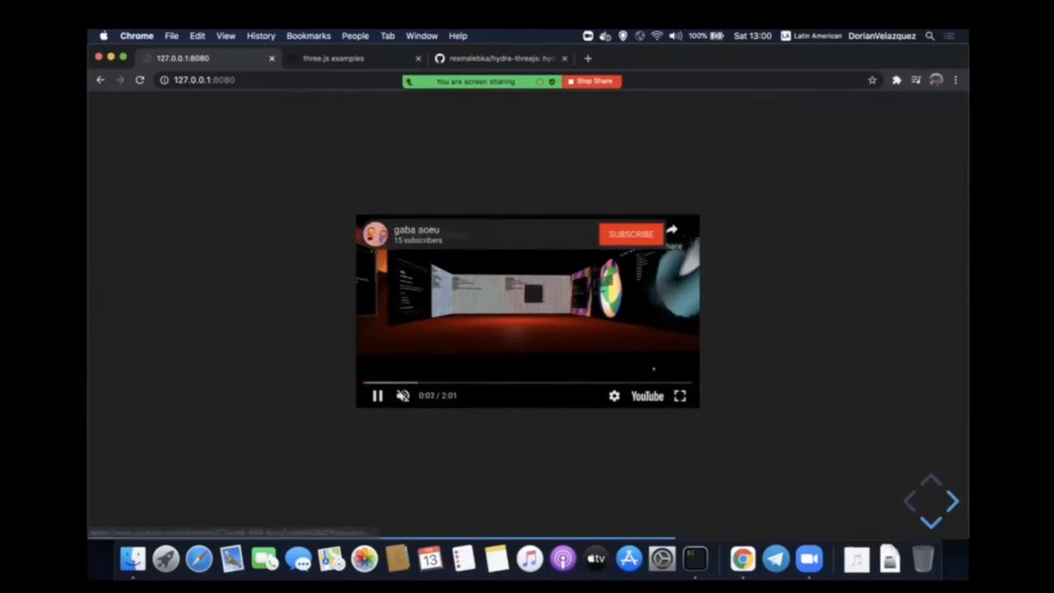
left_click(679, 395)
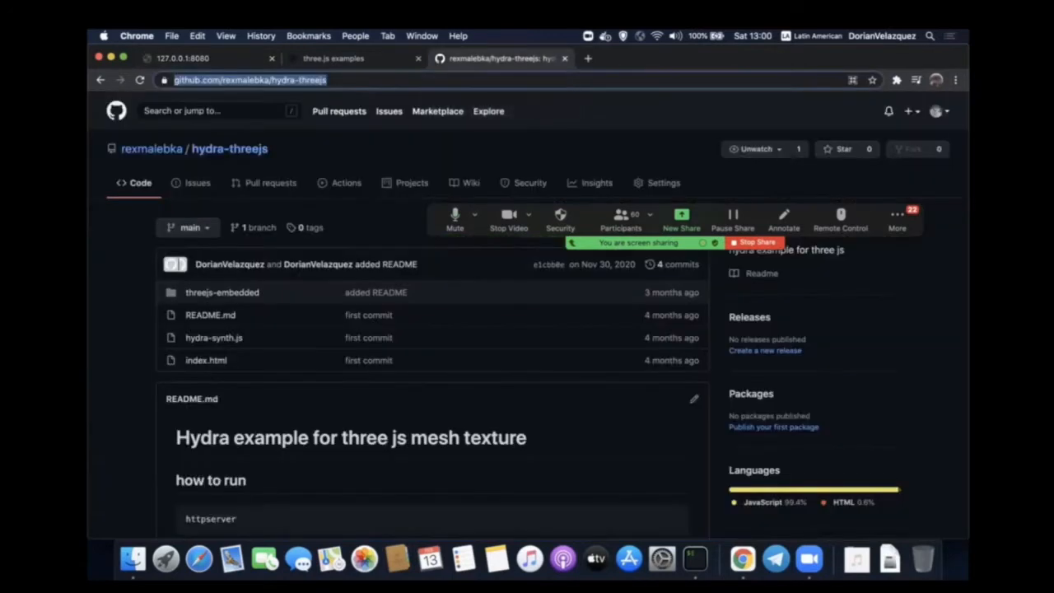
Open the threejs-embedded folder of the repo and view its README.
scroll("down", 3)
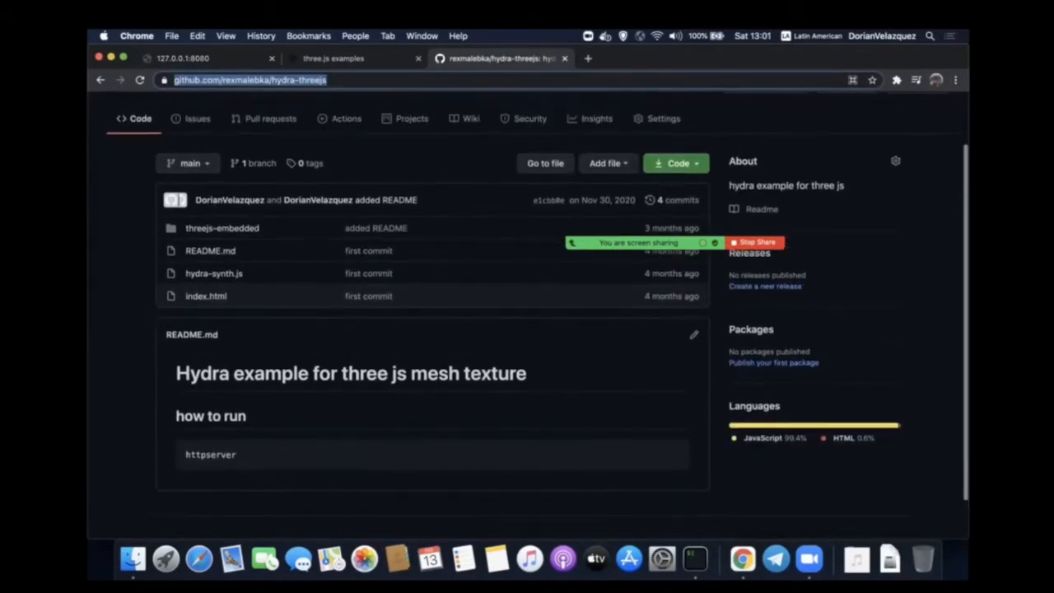
left_click(221, 227)
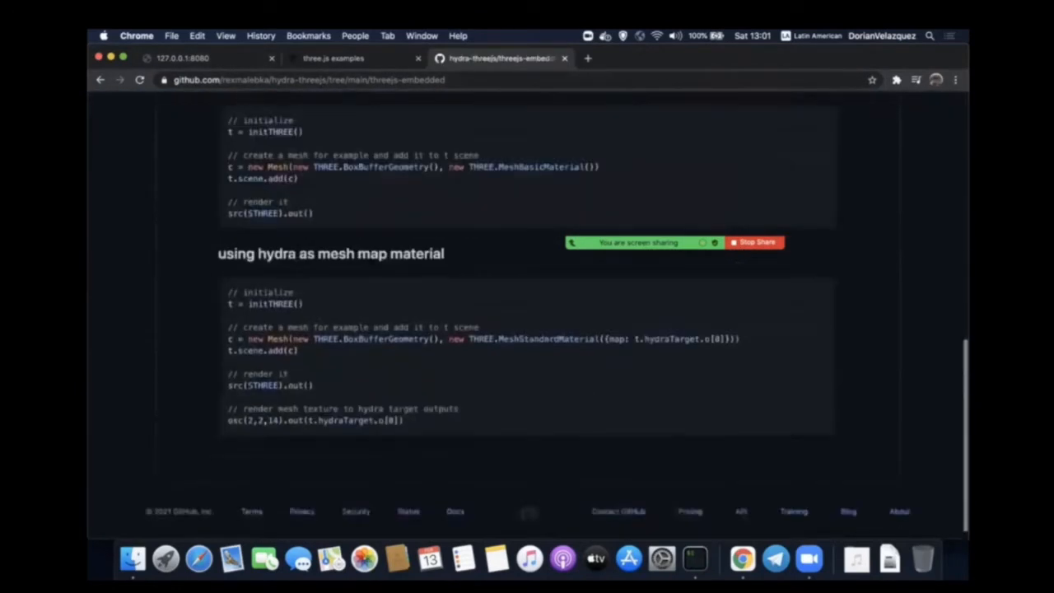
scroll("up", 3)
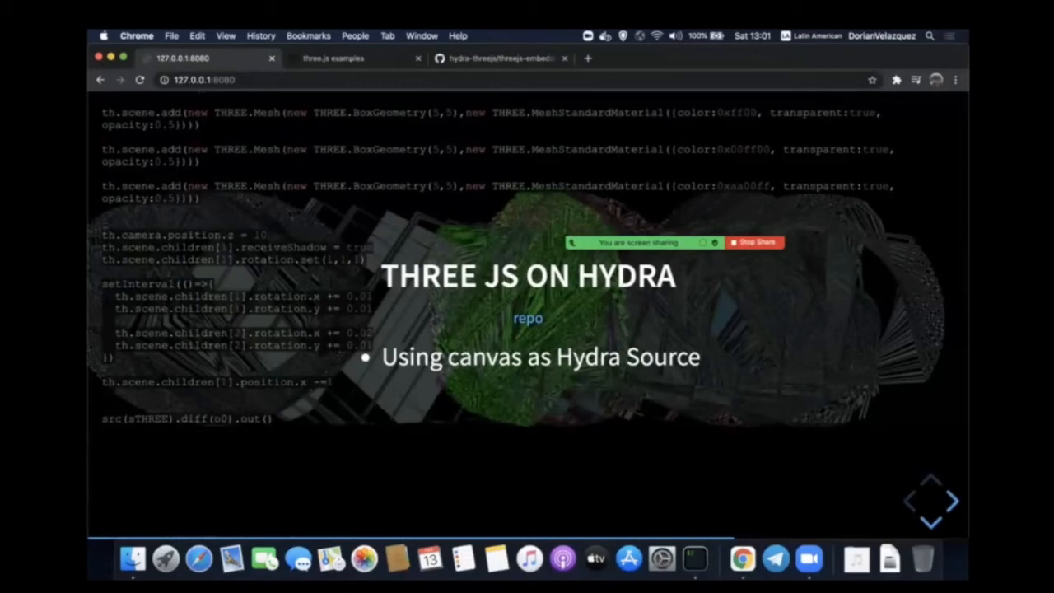
Bring up the hydra + three js livecoding video, show its controls and play it.
double_click(484, 356)
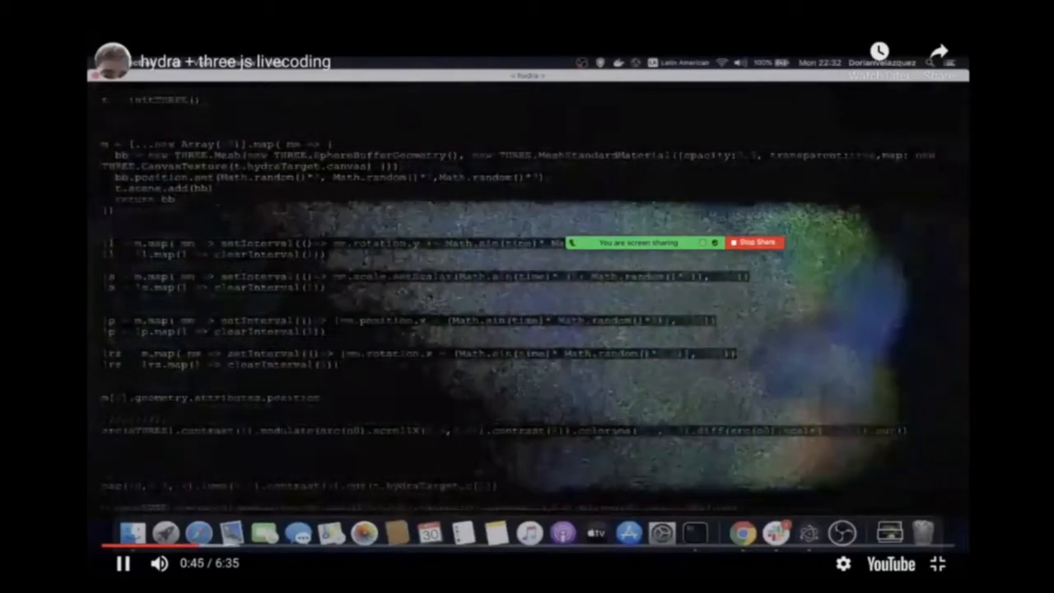
left_click(939, 564)
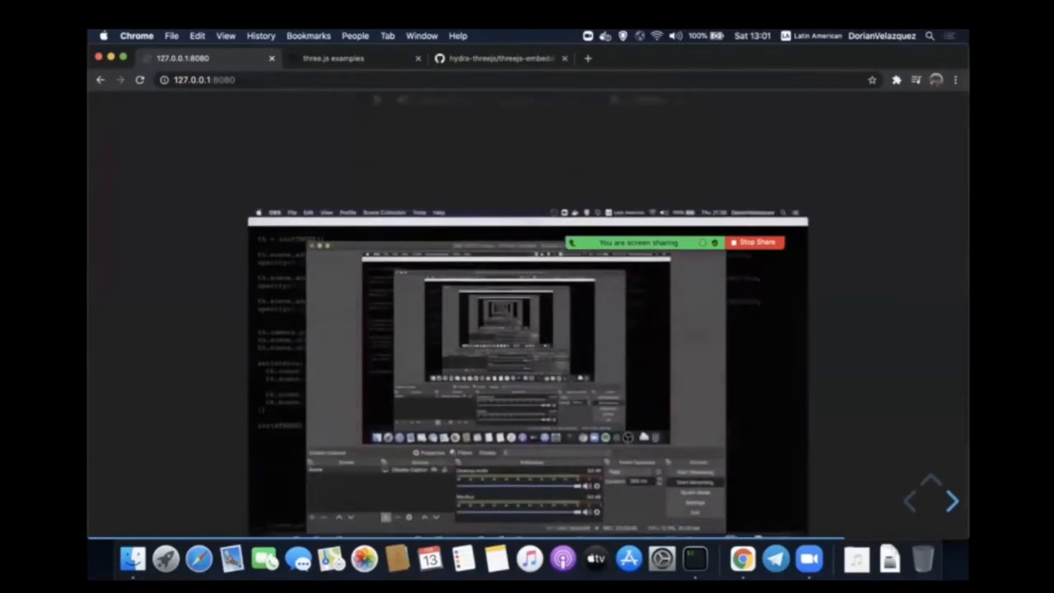
right_click(494, 329)
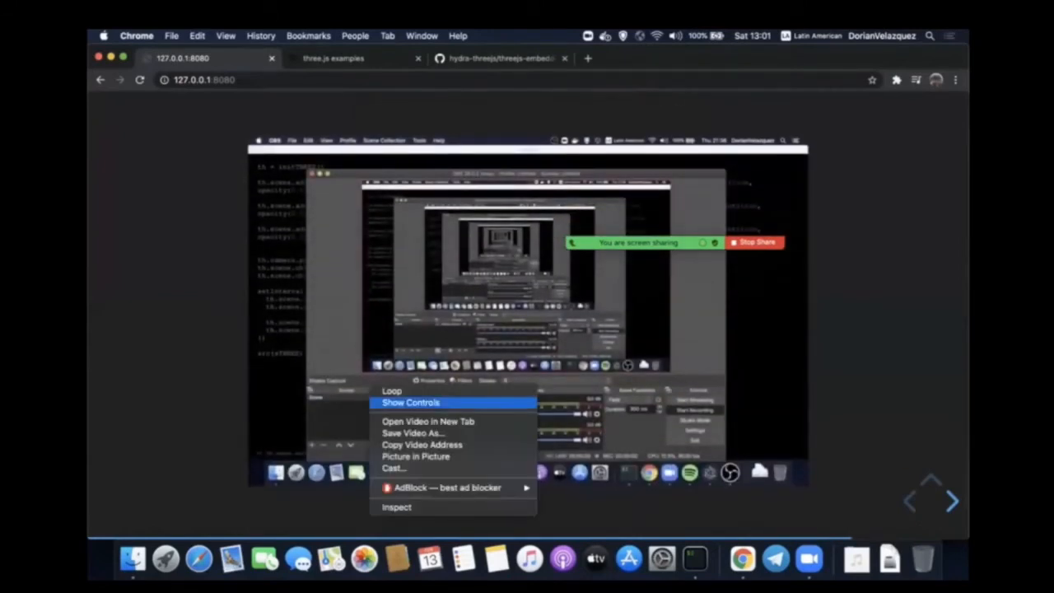
left_click(412, 402)
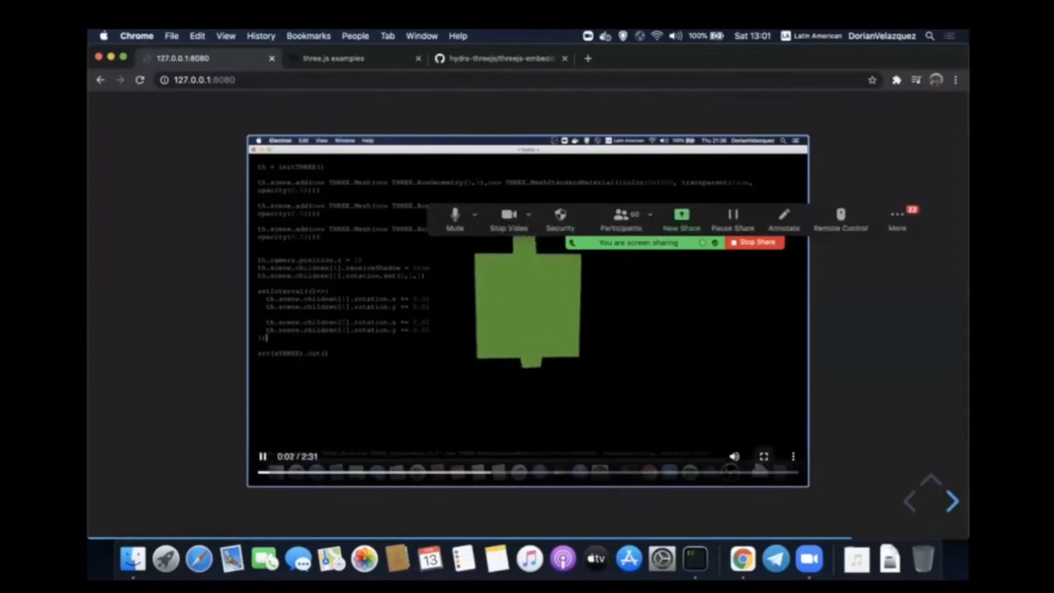
left_click(765, 455)
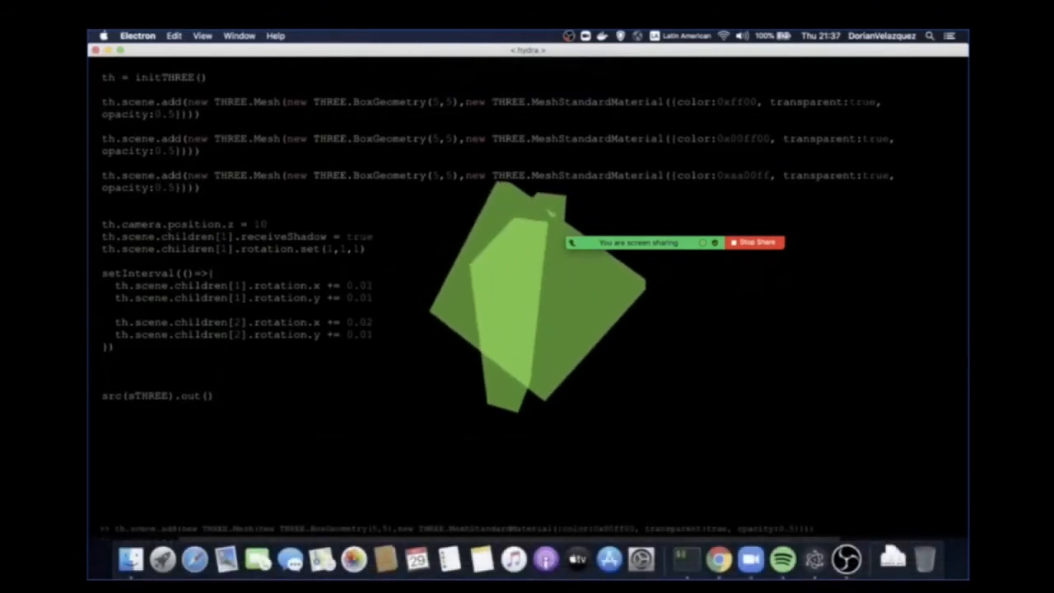
Type 'th.scene.child' while the rotating cubes demo plays.
type("th.s")
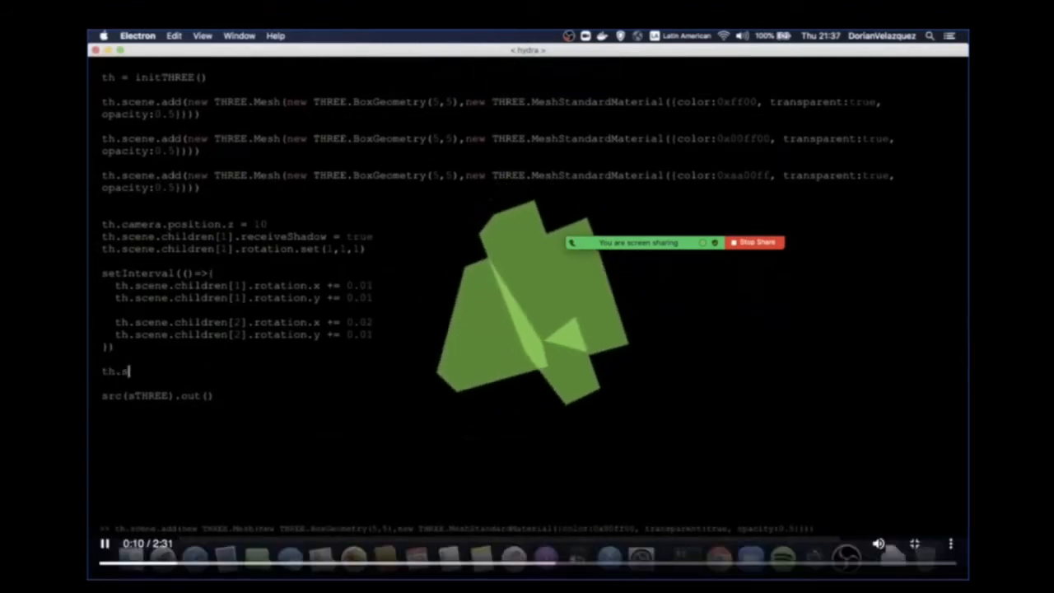
type("cene.child")
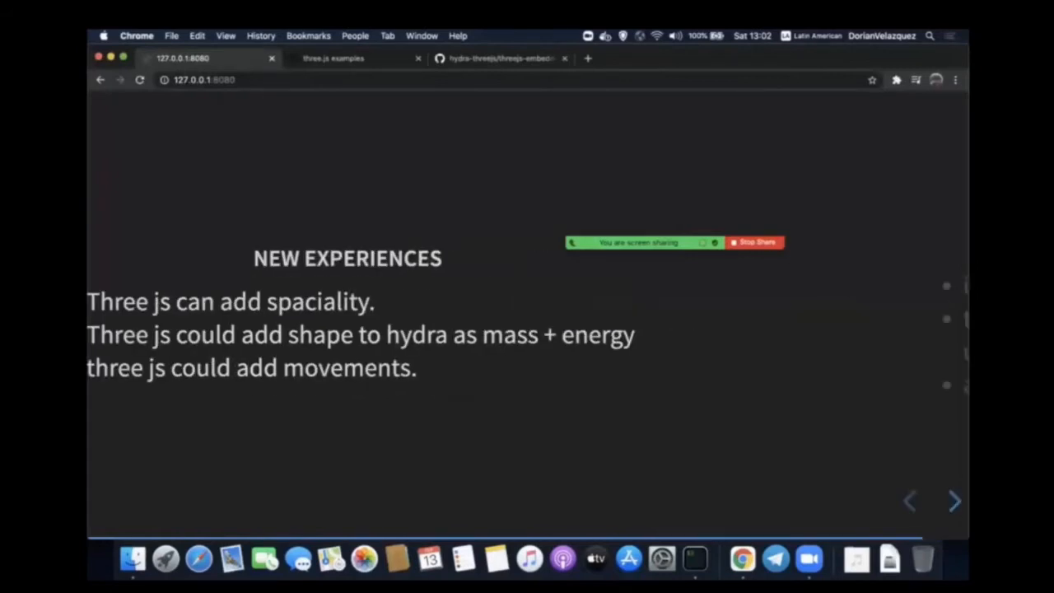
Reveal and step through the New Experiences bullet points.
left_click(952, 501)
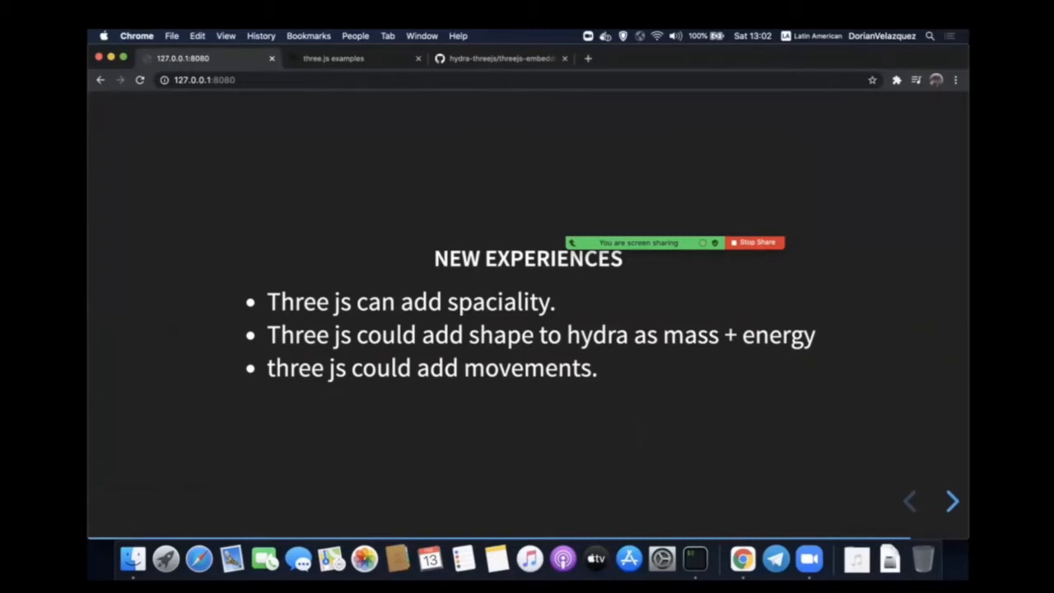
double_click(498, 335)
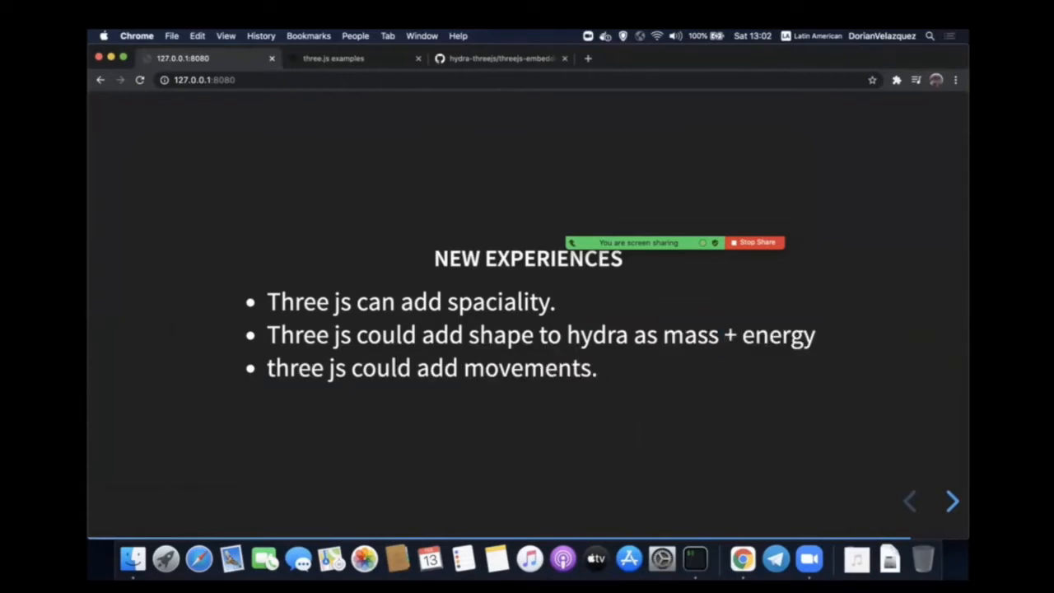
double_click(511, 369)
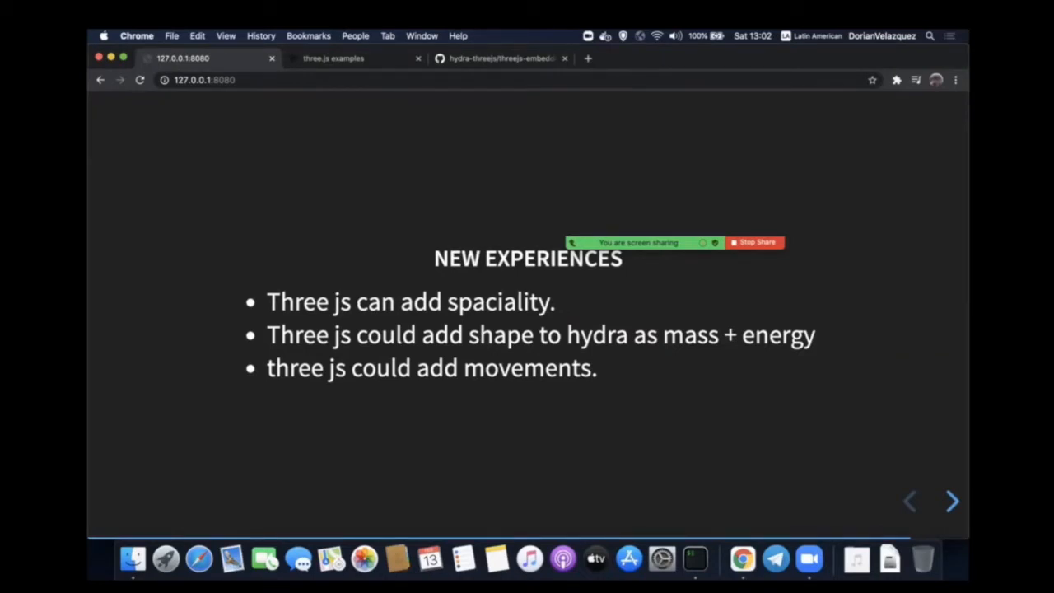
Advance to The Future slide and switch over to the Atom editor.
left_click(952, 501)
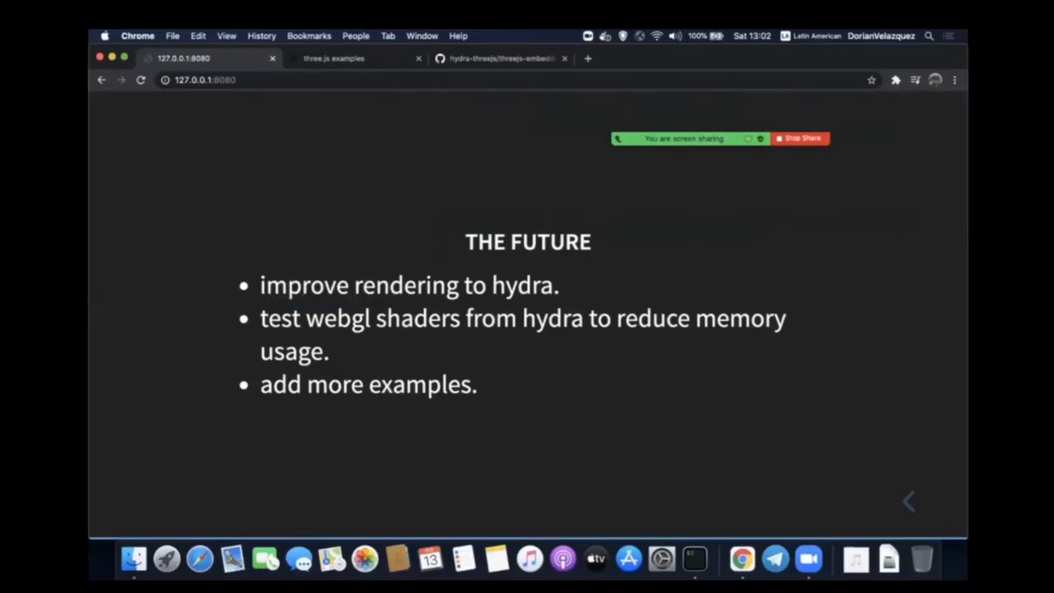
double_click(336, 318)
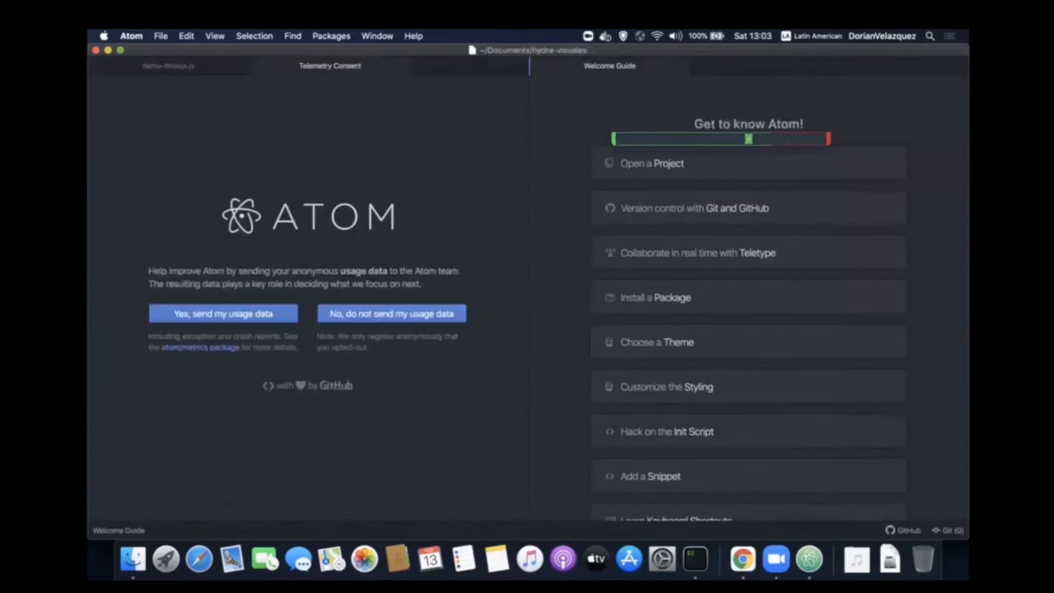
Switch to demo-threejs.js and evaluate the block rendering the blue torus knot with the translucent pink box.
left_click(330, 36)
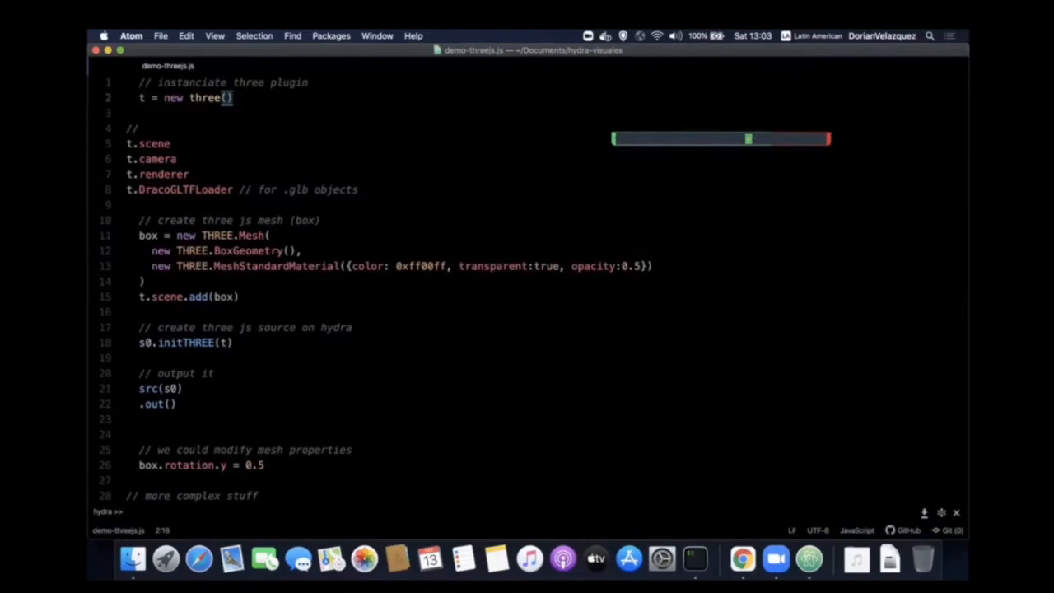
left_click(293, 37)
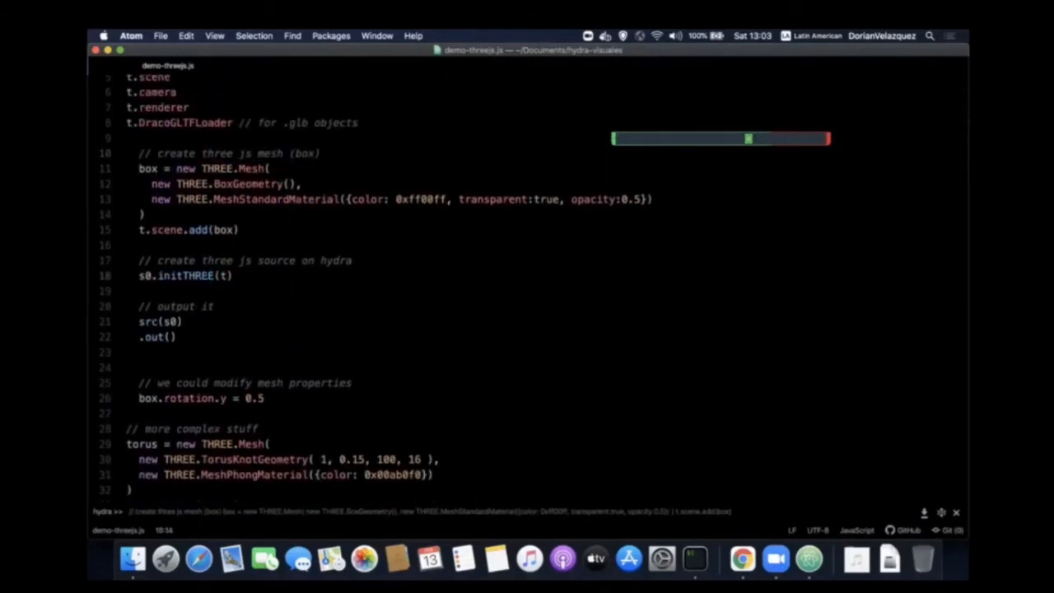
left_click(211, 275)
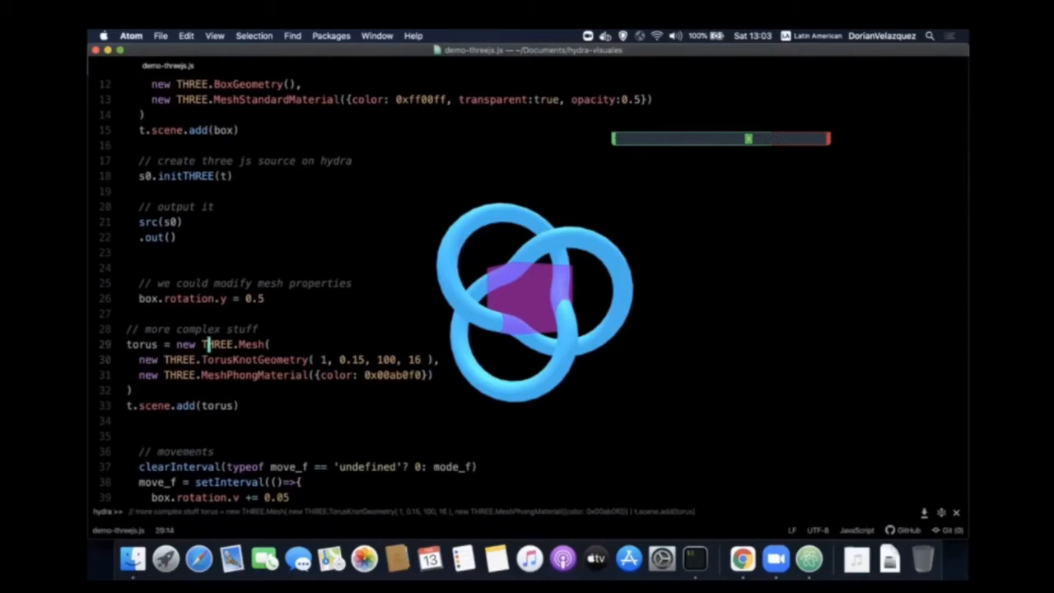
double_click(254, 359)
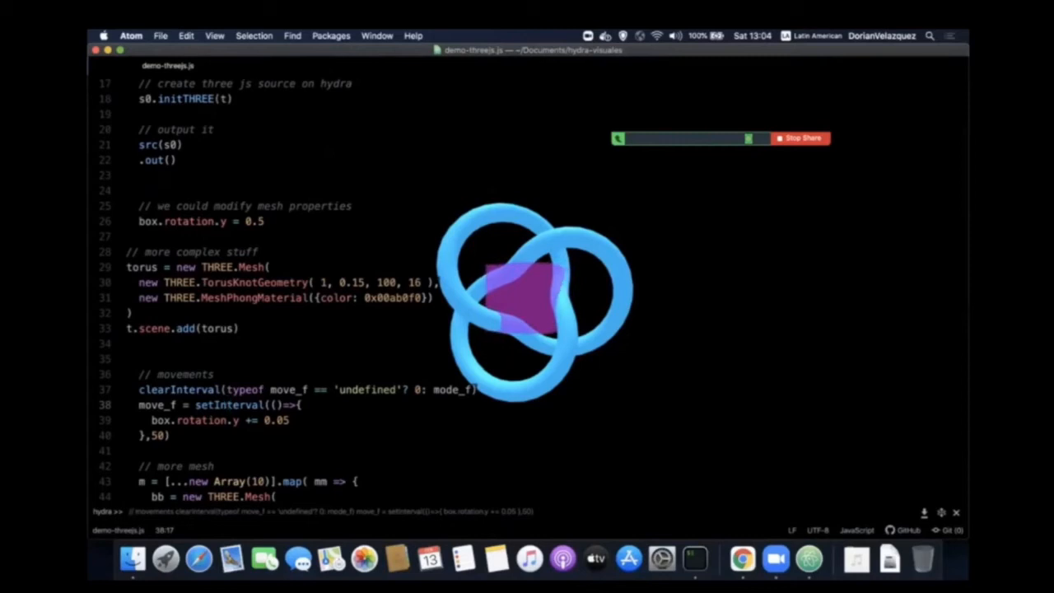
Scroll to the 'more mesh' block that scatters ten random translucent spheres around the torus knot.
scroll("down", 3)
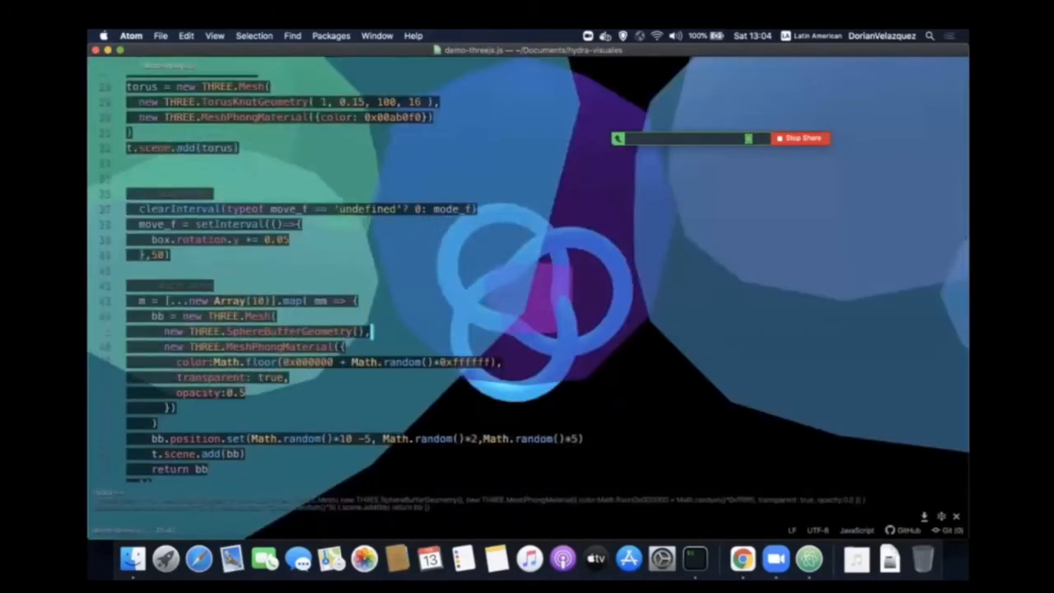
scroll("down", 3)
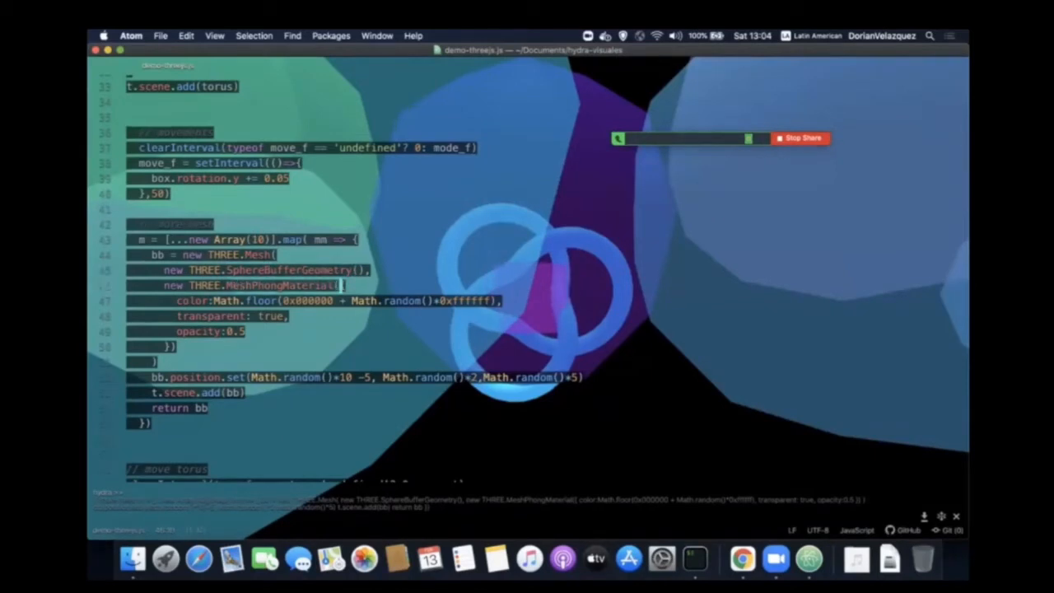
scroll("down", 3)
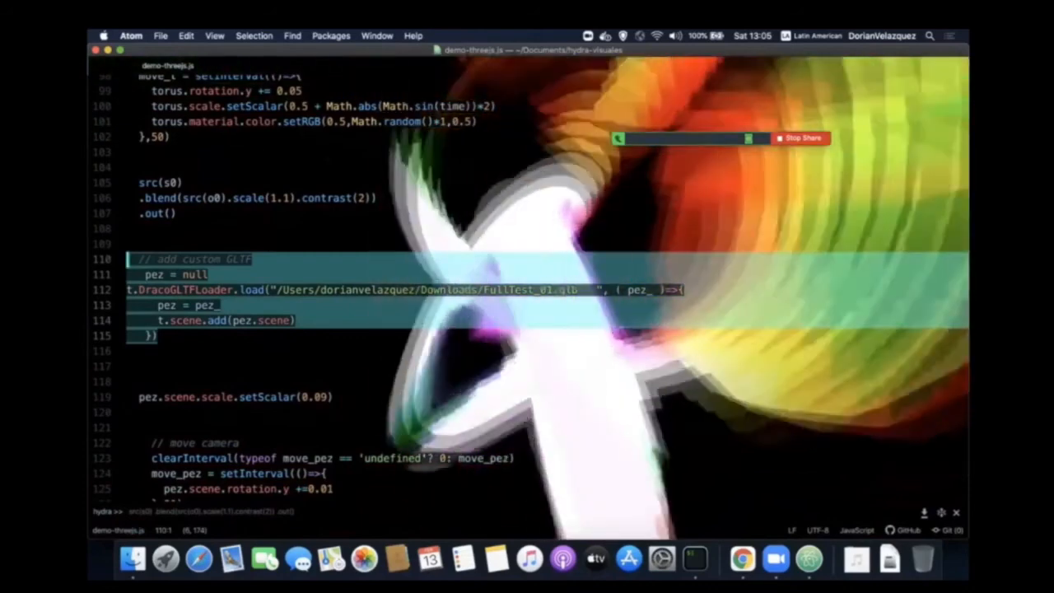
Evaluate the DracoGLTFLoader.load block so the custom glTF model joins the scene.
key("cmd+space")
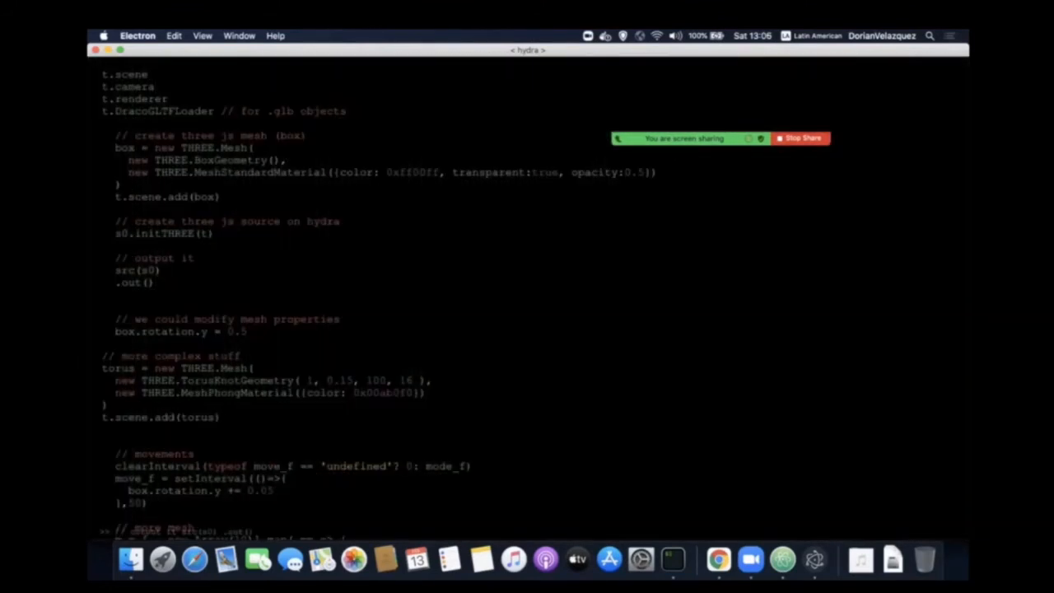
scroll("down", 3)
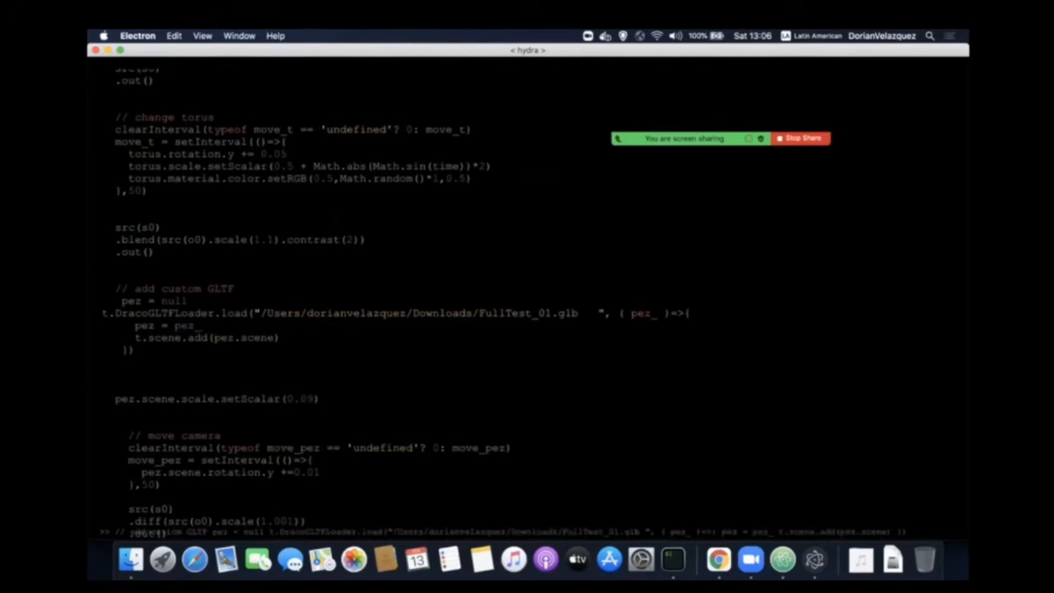
left_click(234, 337)
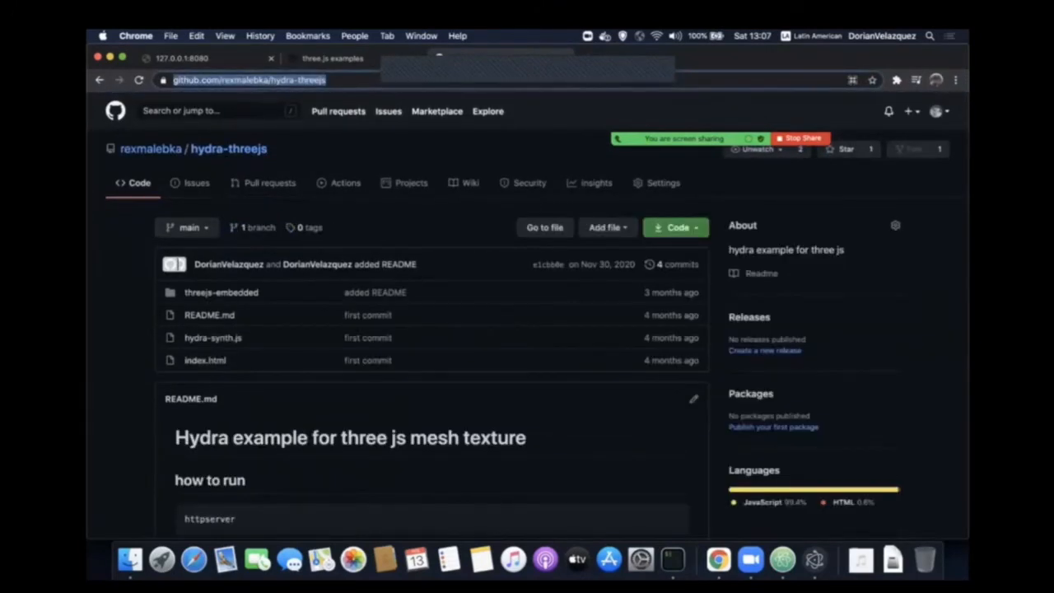
Bring up the app switcher from the hydra-threejs GitHub page, selecting Atom.
key("cmd+tab")
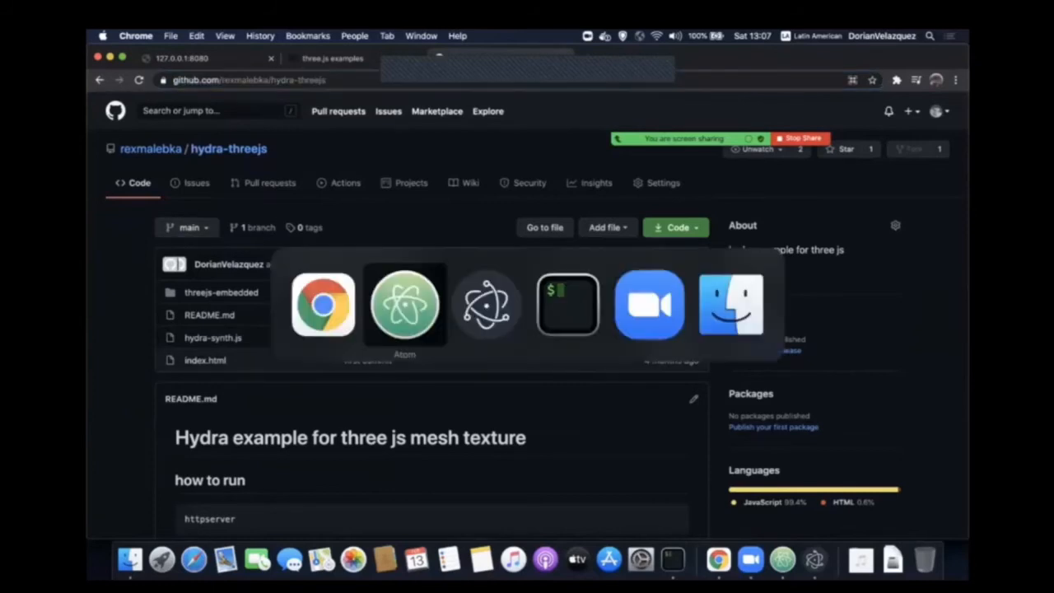